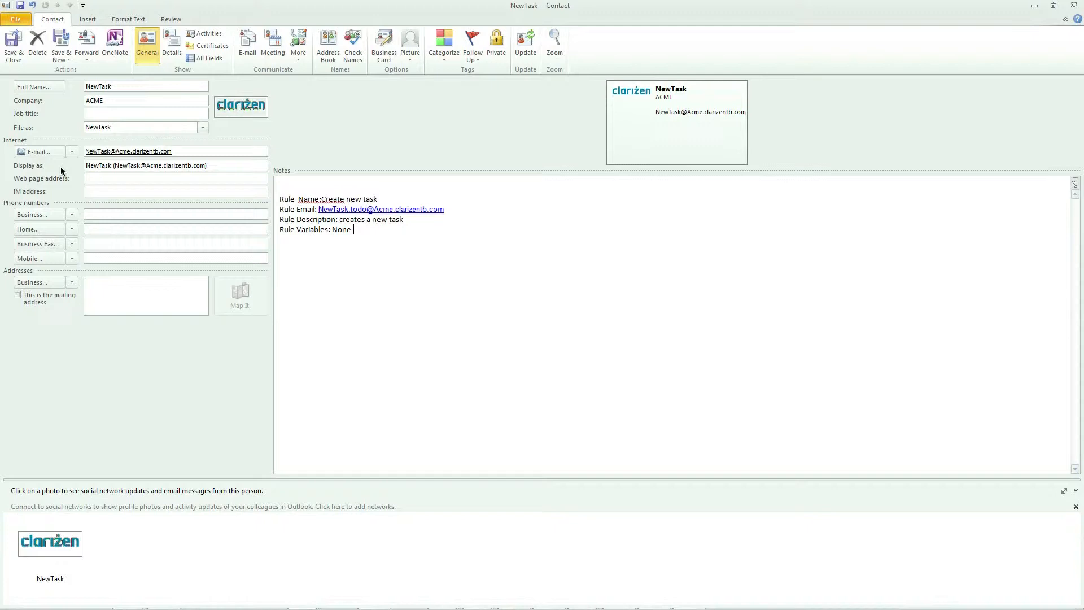
Open the success email for the 'Create tutorial for InterAct' task and follow its task link
click(128, 152)
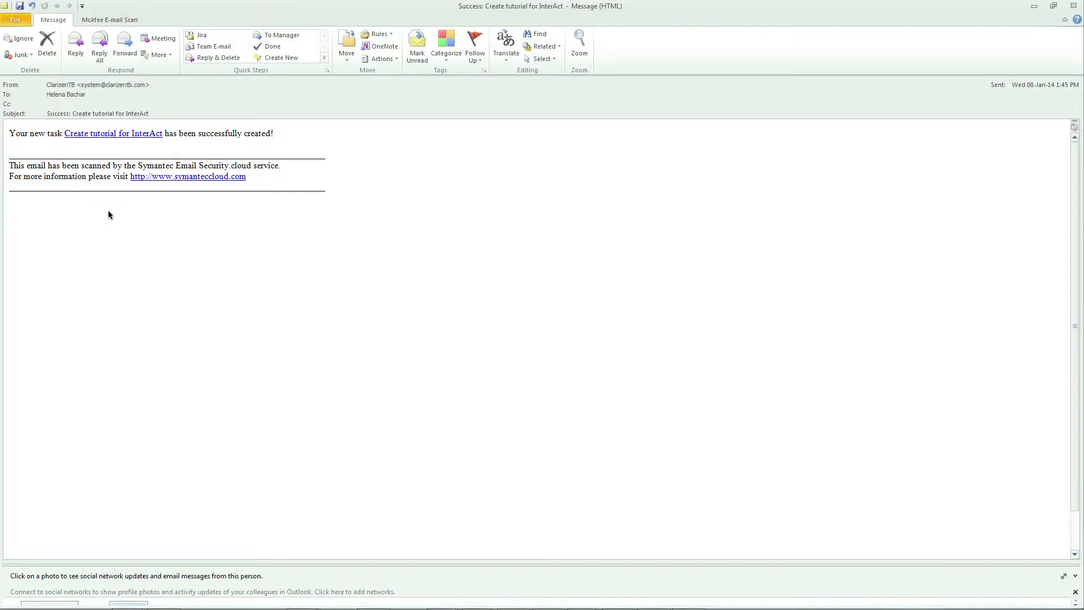
mouse_move(100, 149)
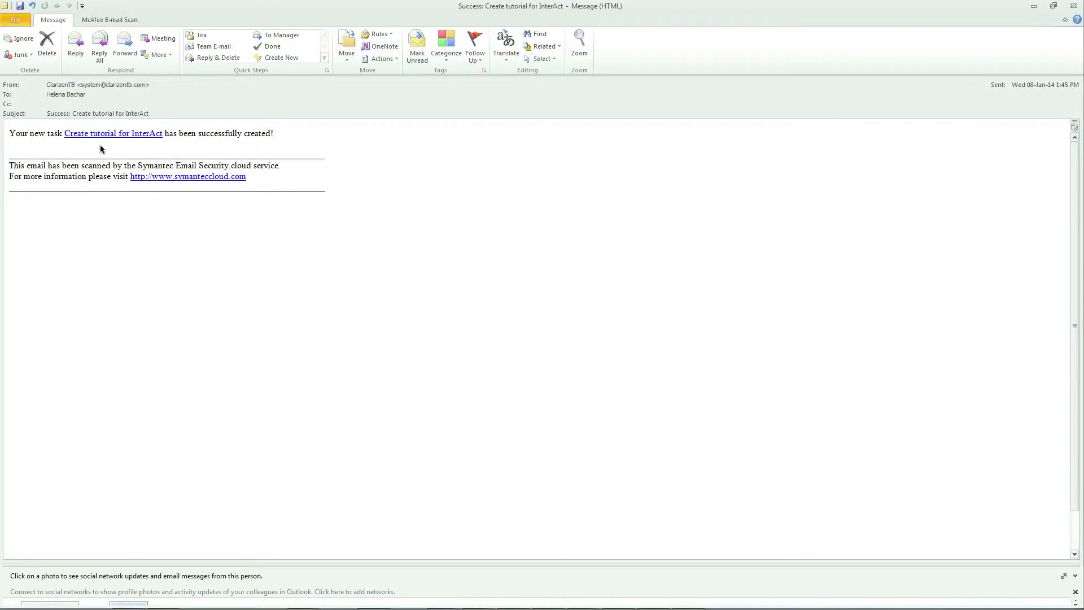
click(113, 133)
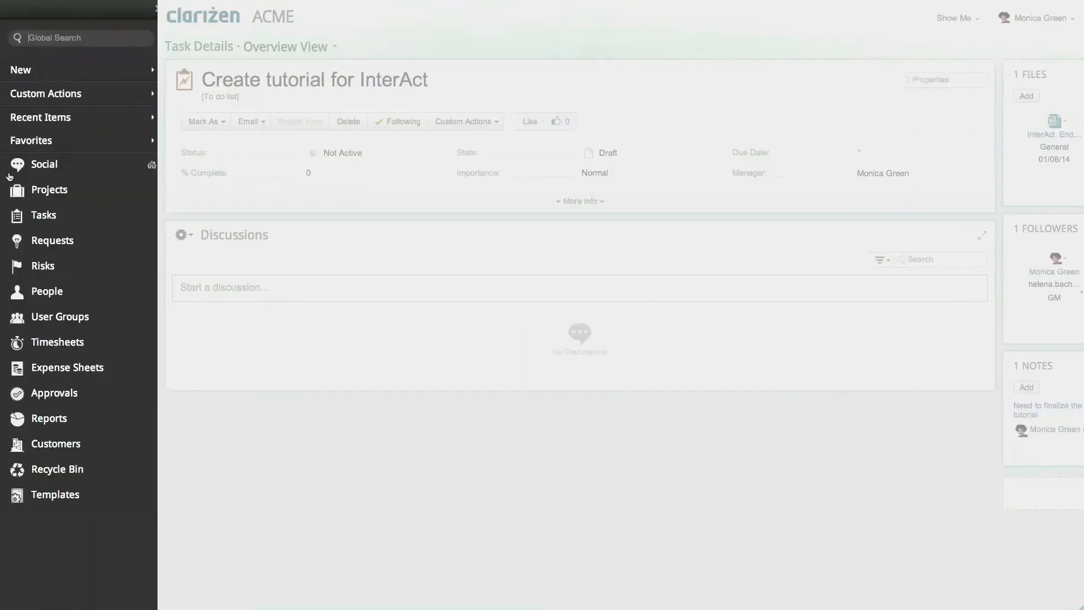
Open the discussion notification from Derek Smith about a project for the Acme training materials
click(43, 215)
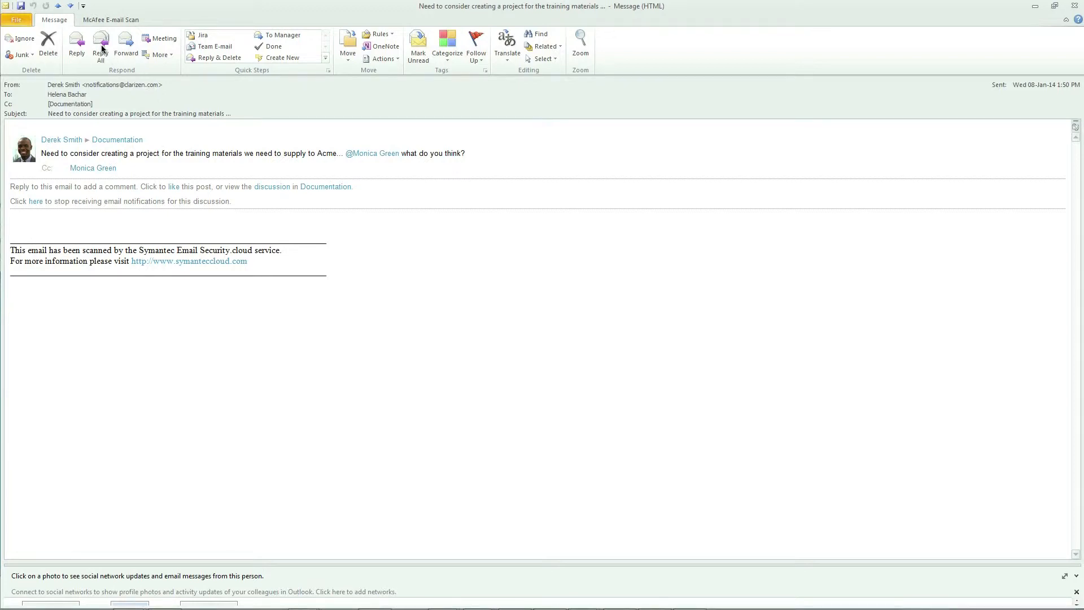
Reply All to the Documentation discussion notification email
click(77, 45)
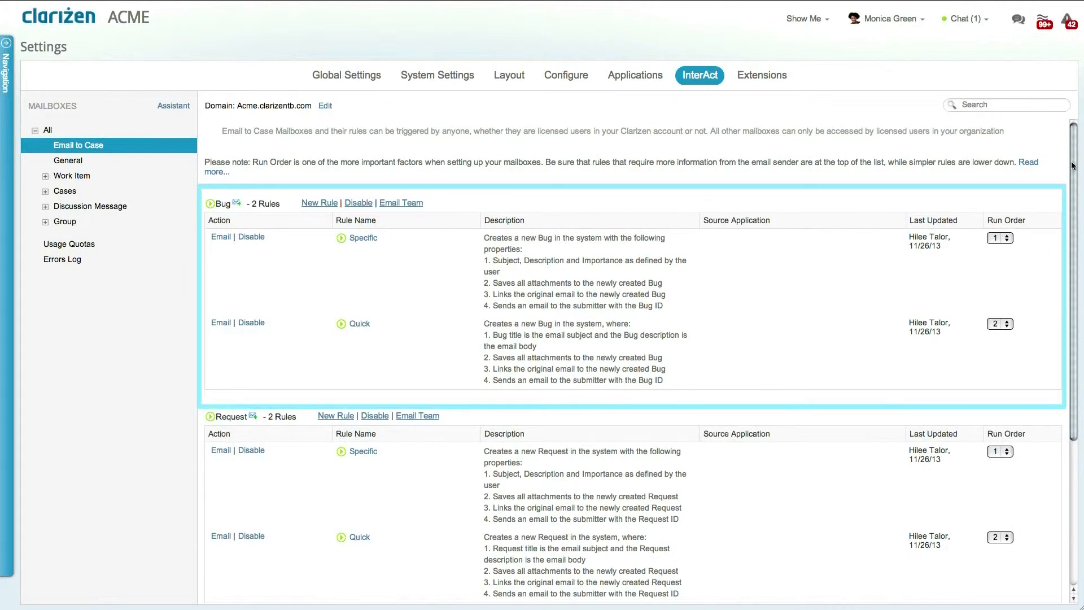
Scroll through the Email to Case mailbox's Bug and Request rules
scroll(down, 3)
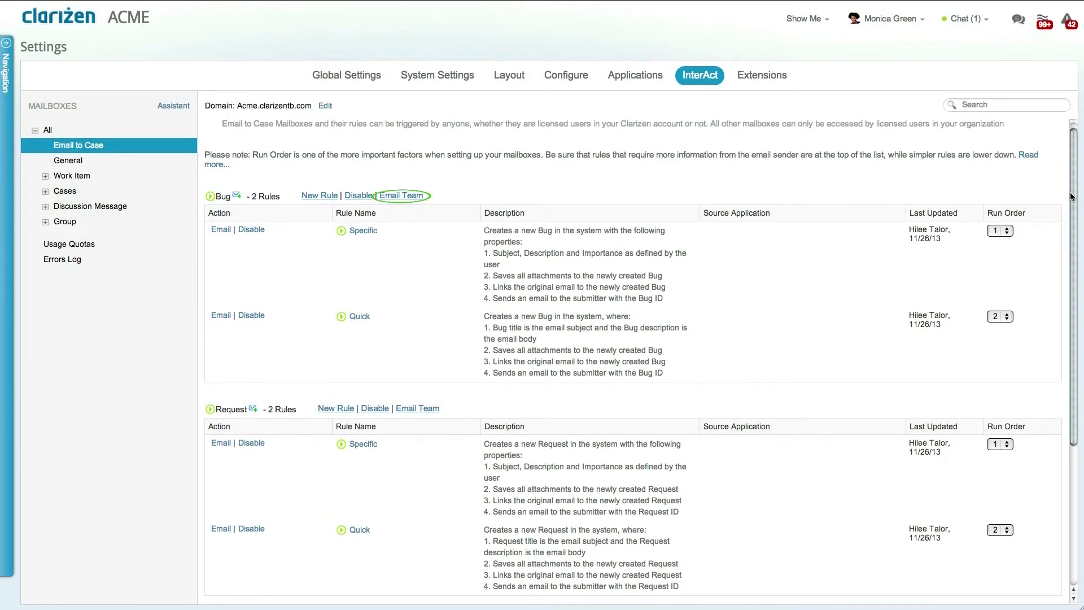
mouse_move(401, 195)
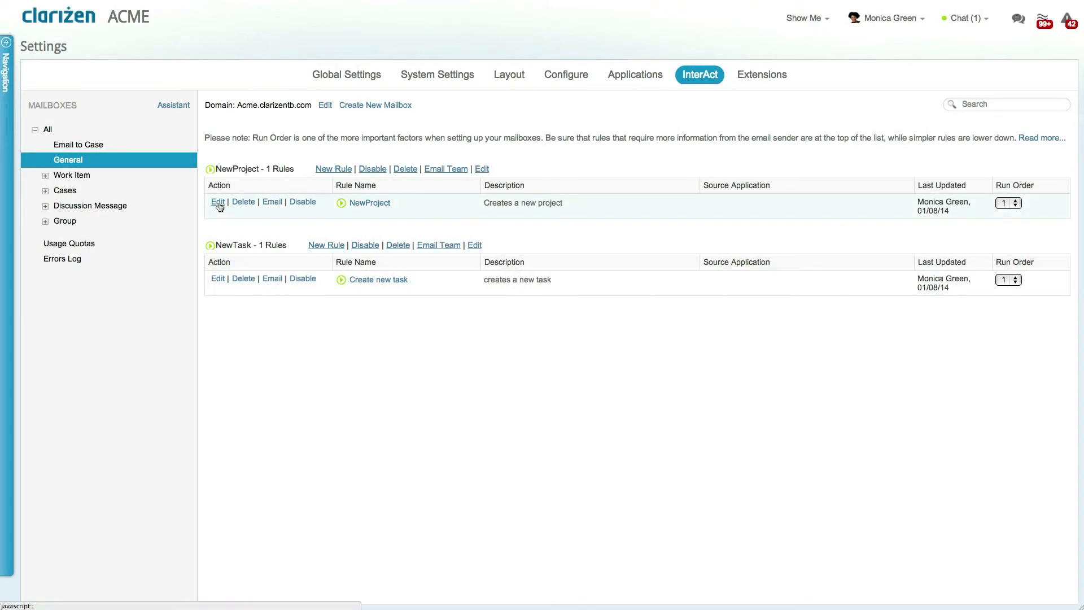
Edit the NewProject rule and review its template 'TM-467' and attachment actions
click(217, 201)
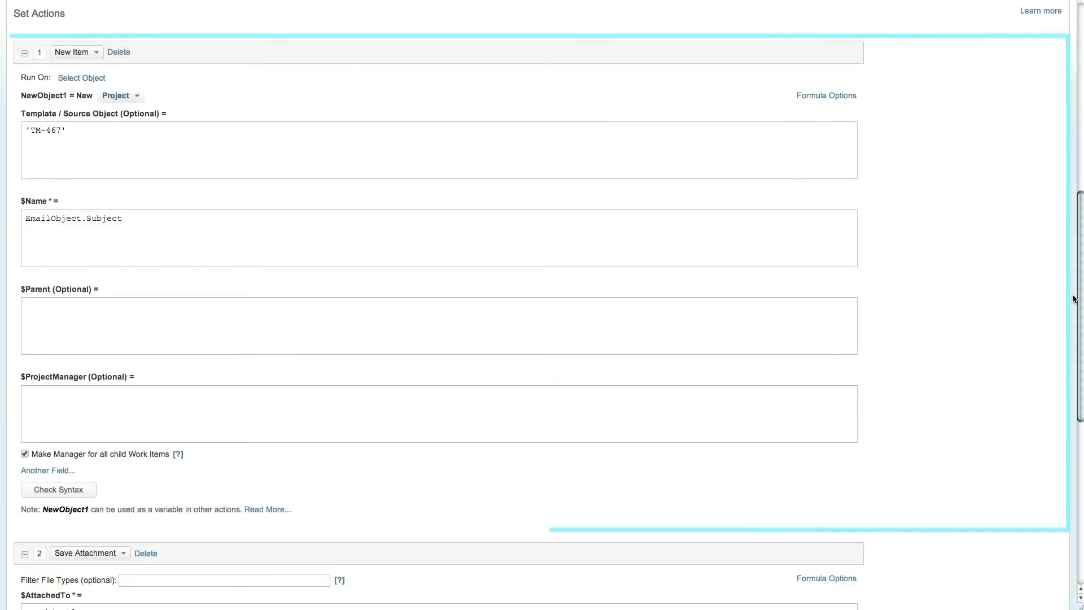
click(439, 150)
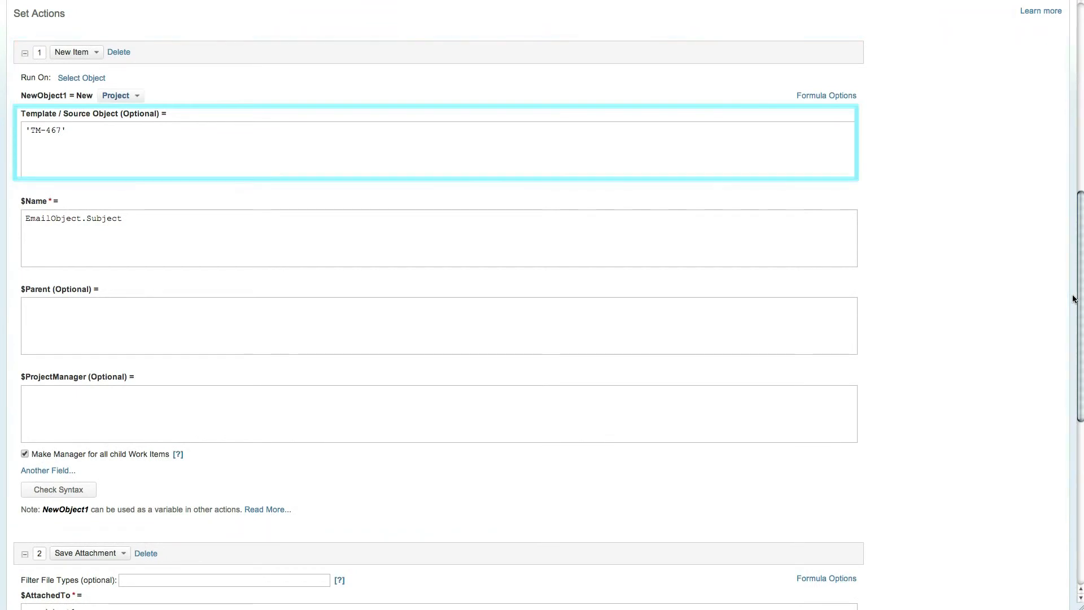
scroll(down, 3)
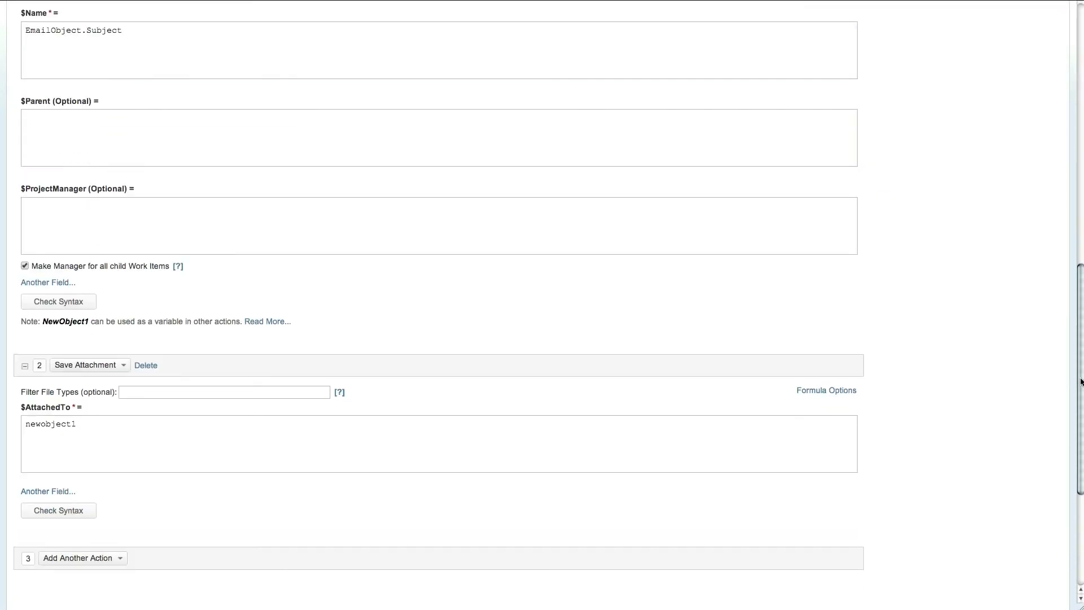
scroll(down, 3)
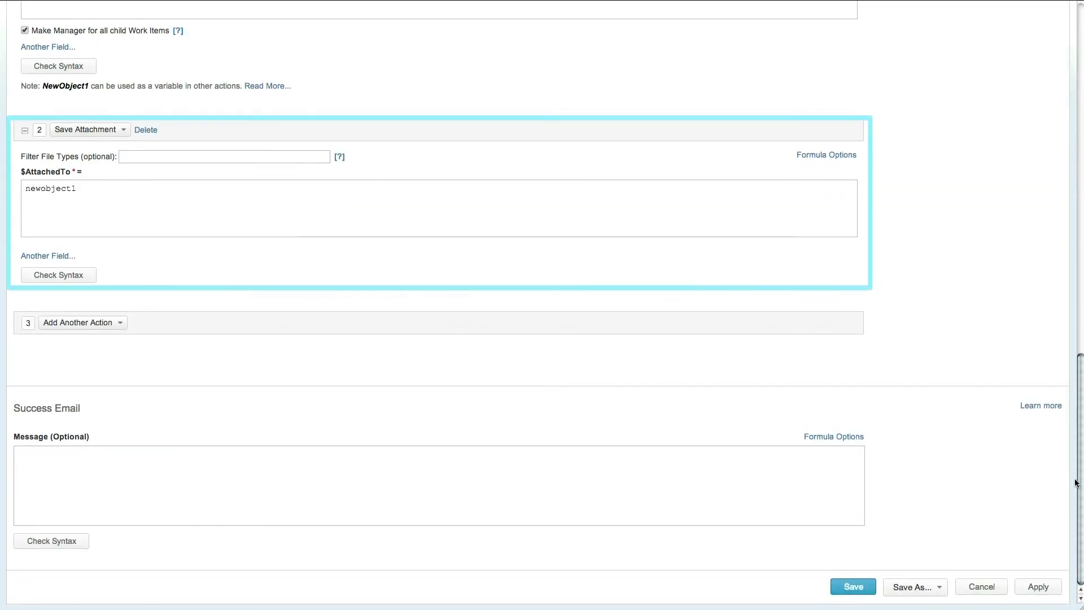